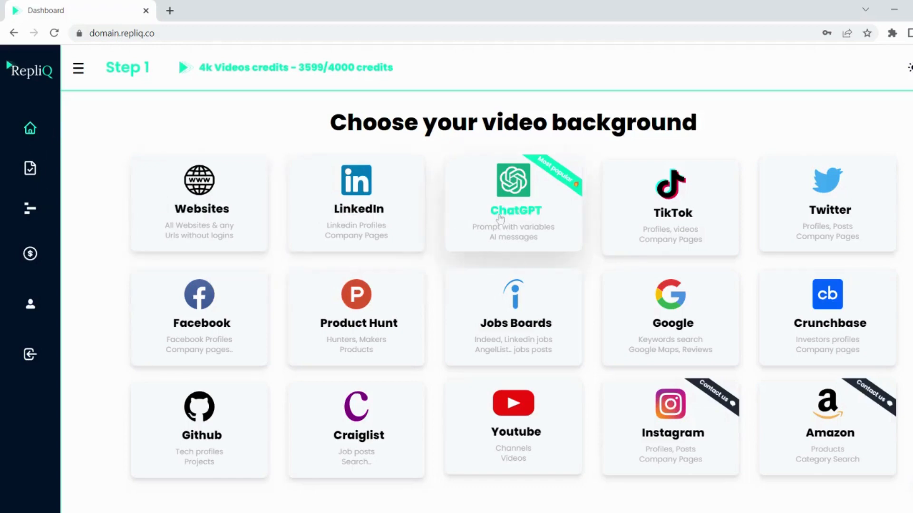
{"action": "mouse_move", "coordinate": [704, 225]}
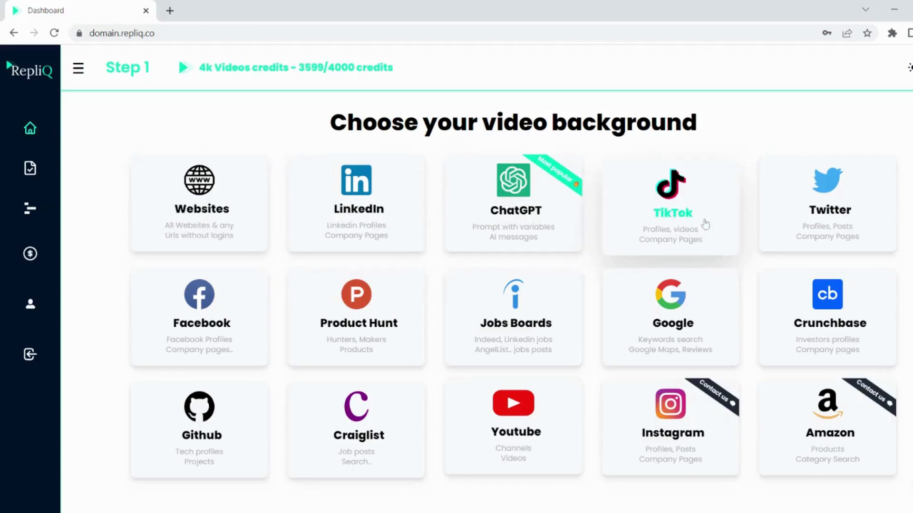
{"action": "mouse_move", "coordinate": [777, 358]}
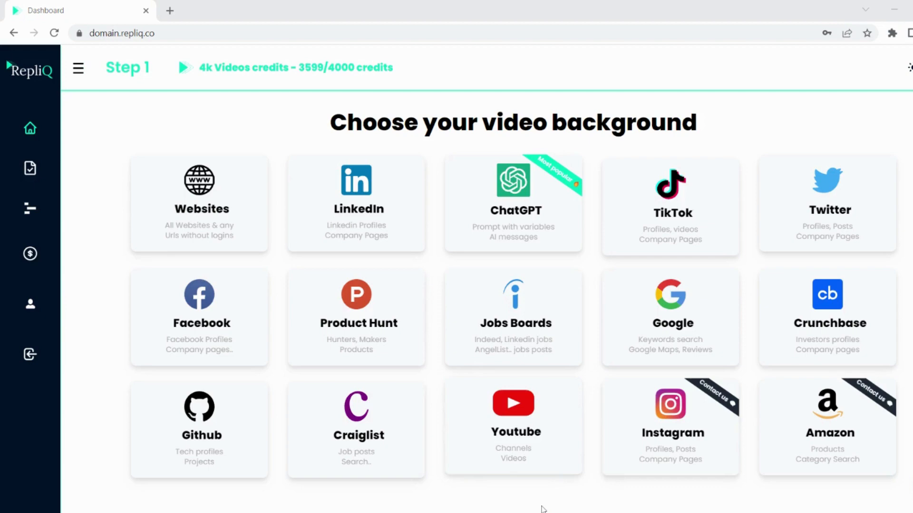
{"action": "mouse_move", "coordinate": [414, 222]}
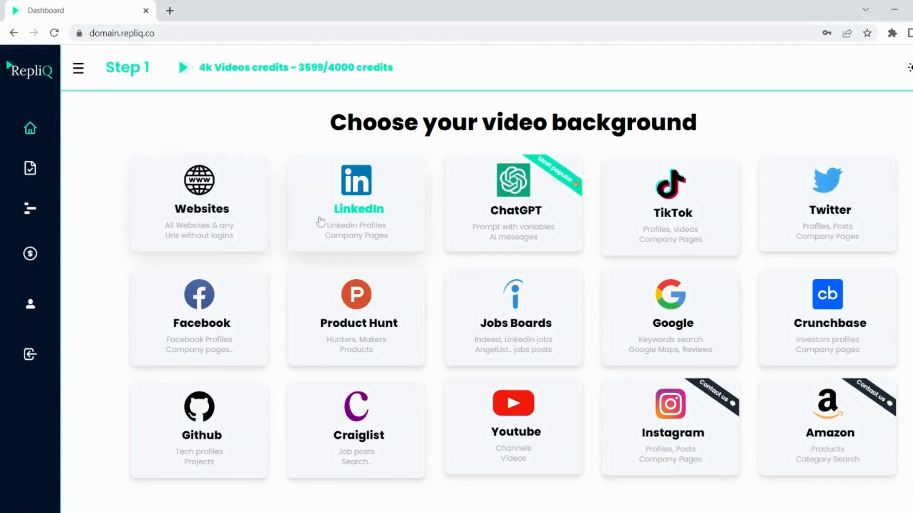
Choose Websites as the background, upload the mp4 as the template video, and begin importing a lead file.
{"action": "left_click", "coordinate": [356, 203]}
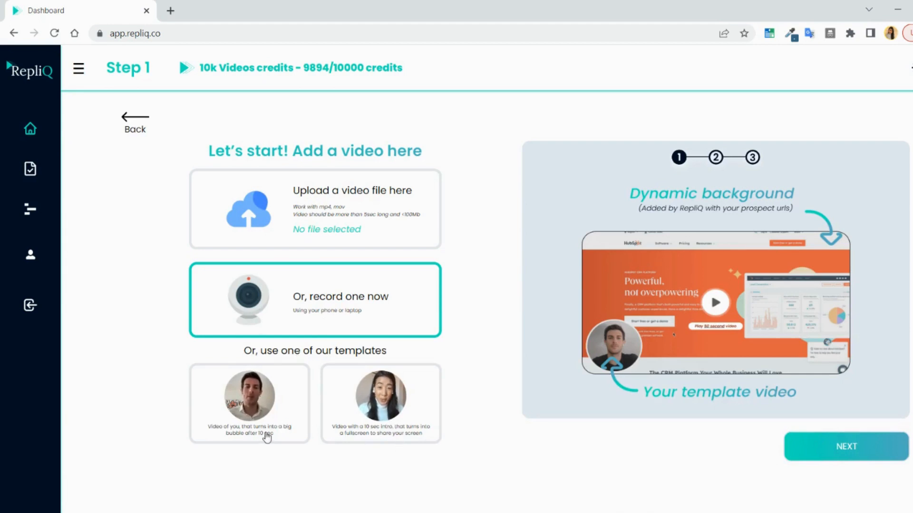
{"action": "left_click", "coordinate": [315, 209]}
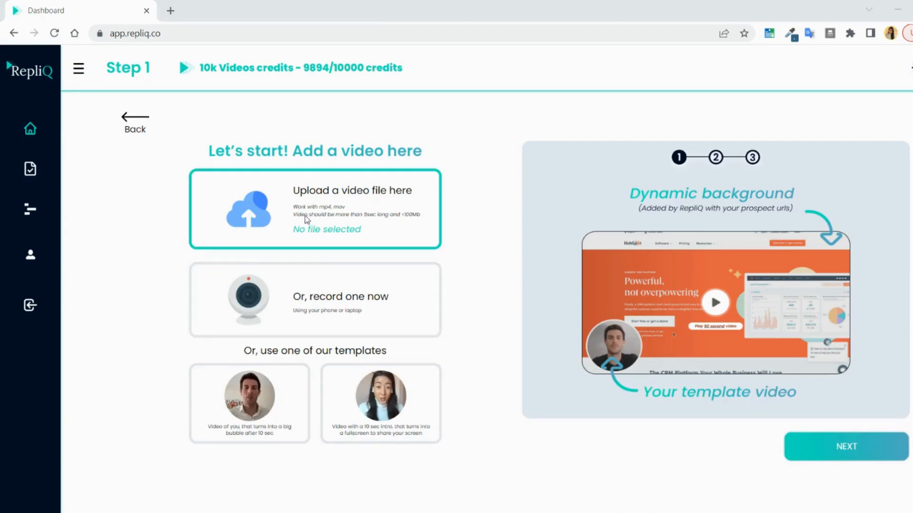
{"action": "left_click", "coordinate": [315, 209]}
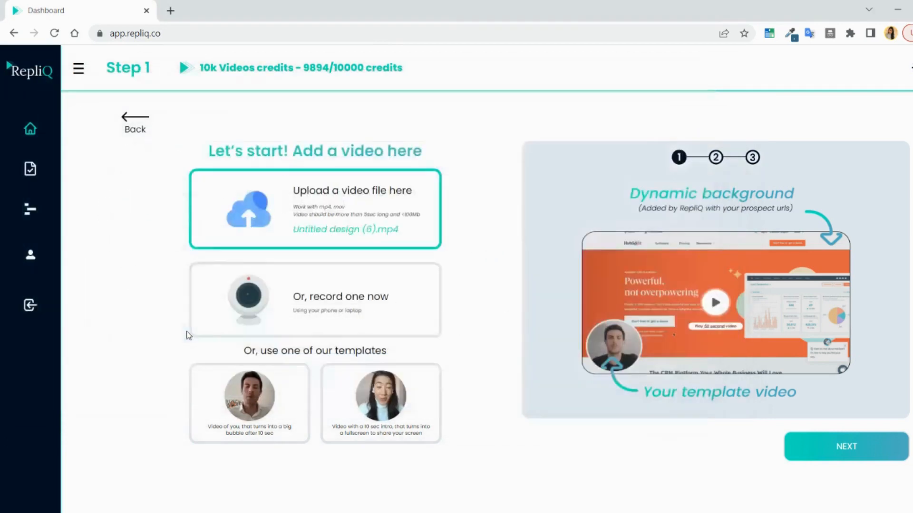
{"action": "left_click", "coordinate": [846, 447]}
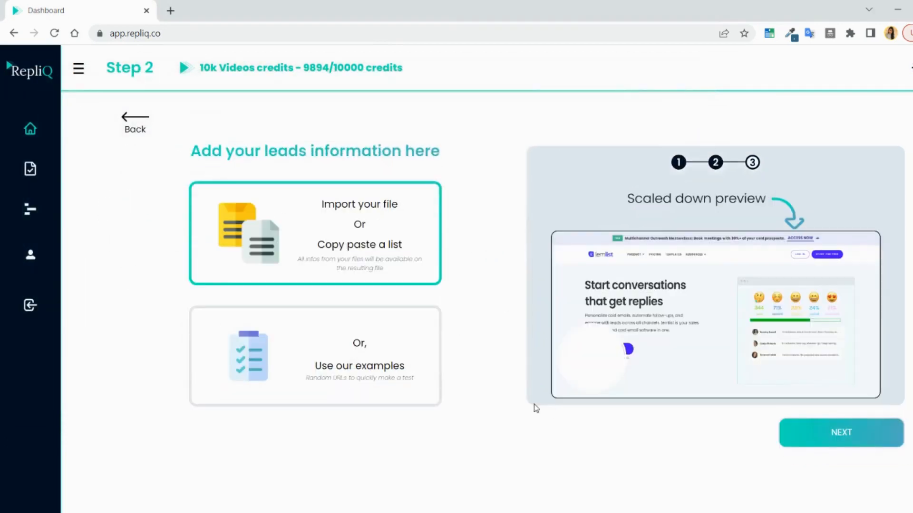
{"action": "left_click", "coordinate": [315, 356]}
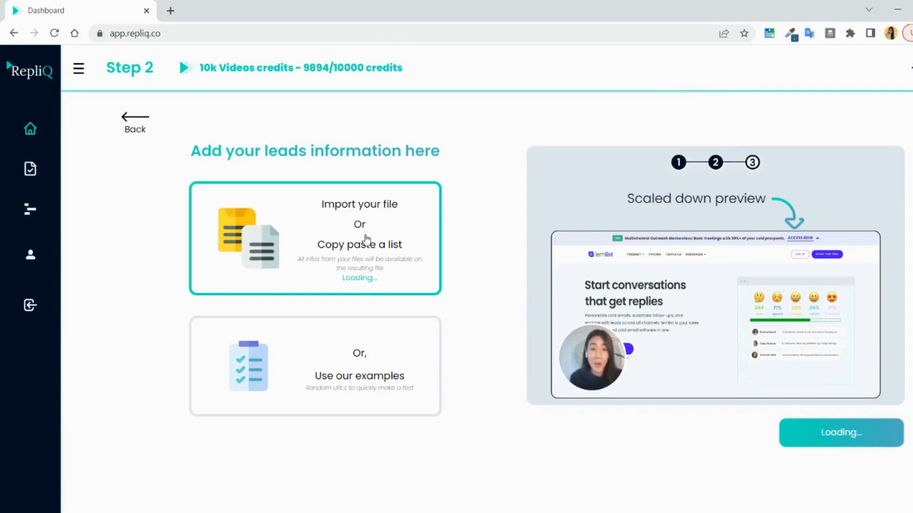
Load the lead CSV, map Website, First Name and Last Name columns, and accept the 89 verified rows.
{"action": "left_click", "coordinate": [314, 238]}
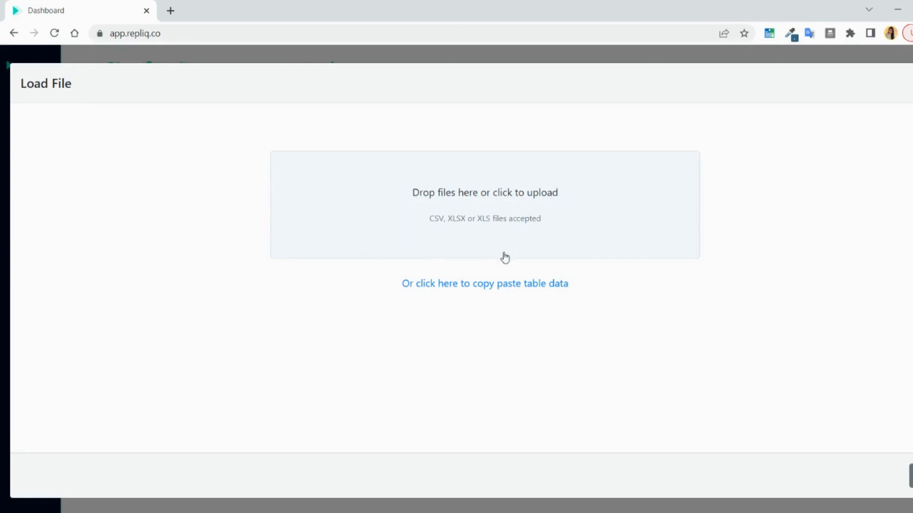
{"action": "mouse_move", "coordinate": [414, 291]}
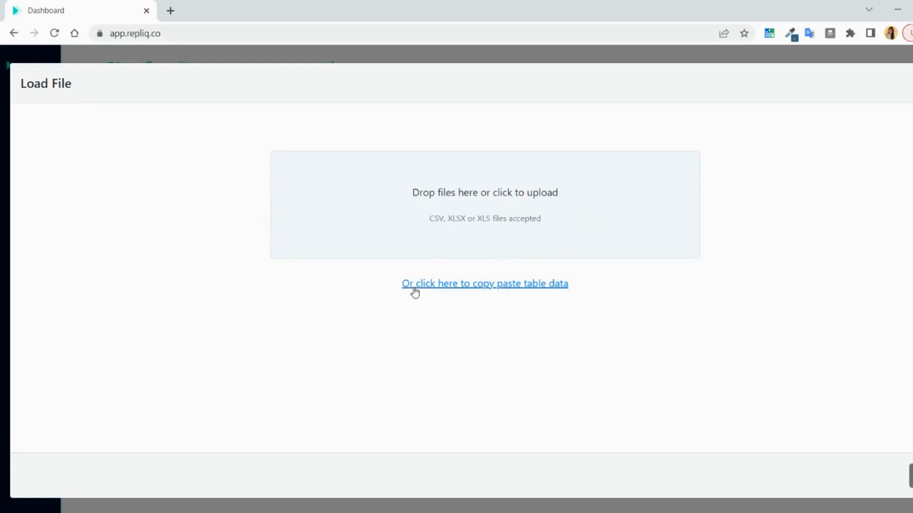
{"action": "mouse_move", "coordinate": [491, 224]}
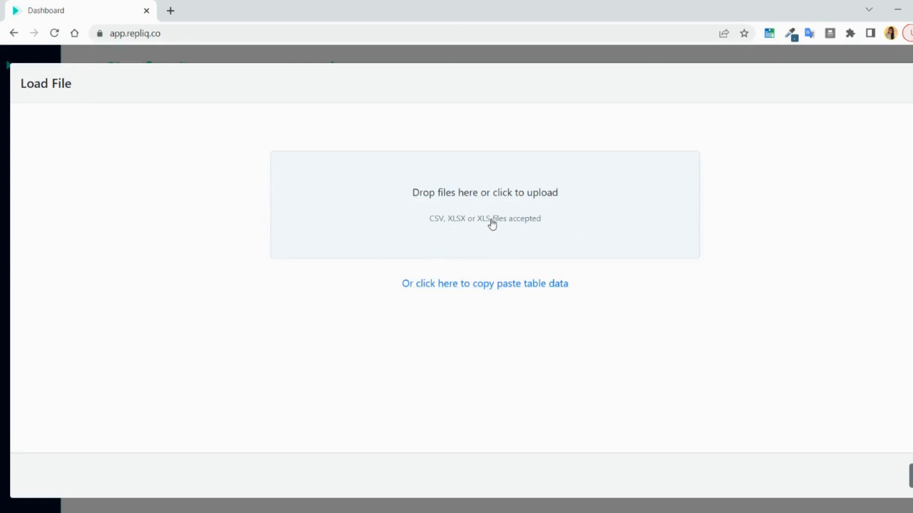
{"action": "left_click", "coordinate": [484, 283]}
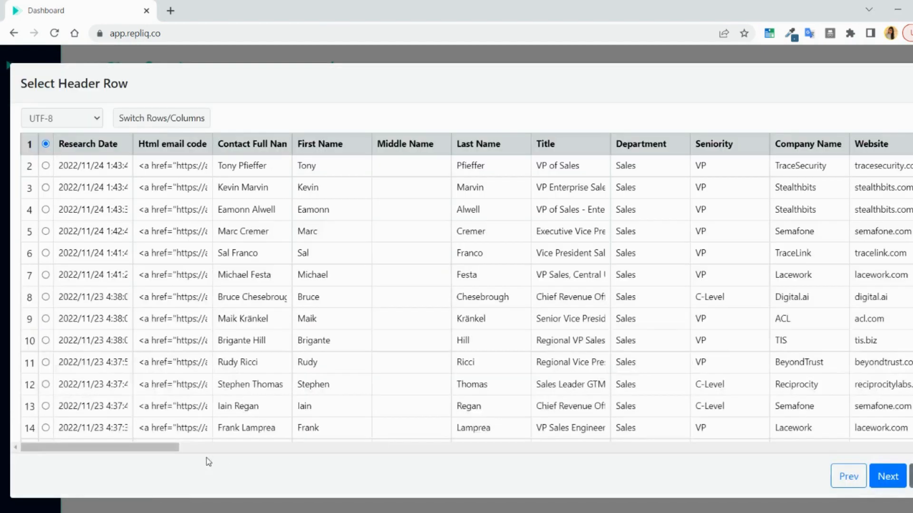
{"action": "scroll", "scroll_direction": "right", "scroll_amount": 3}
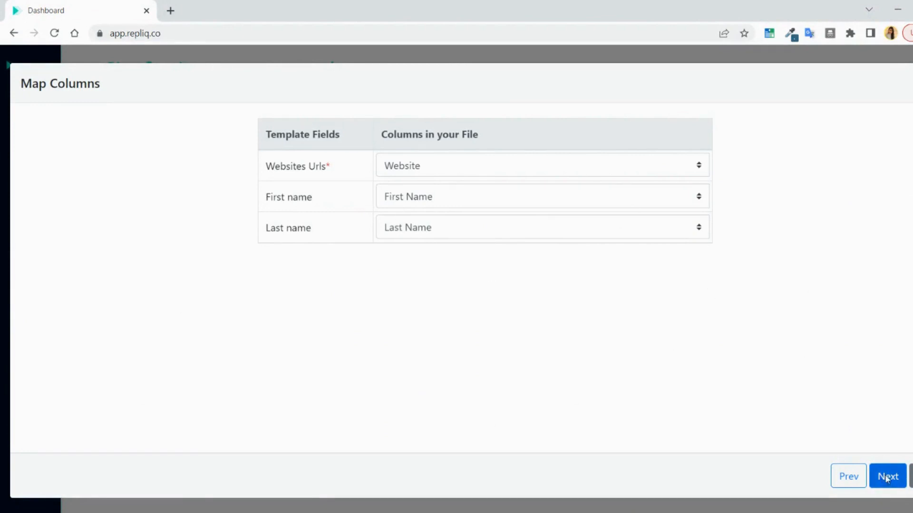
{"action": "left_click", "coordinate": [887, 477]}
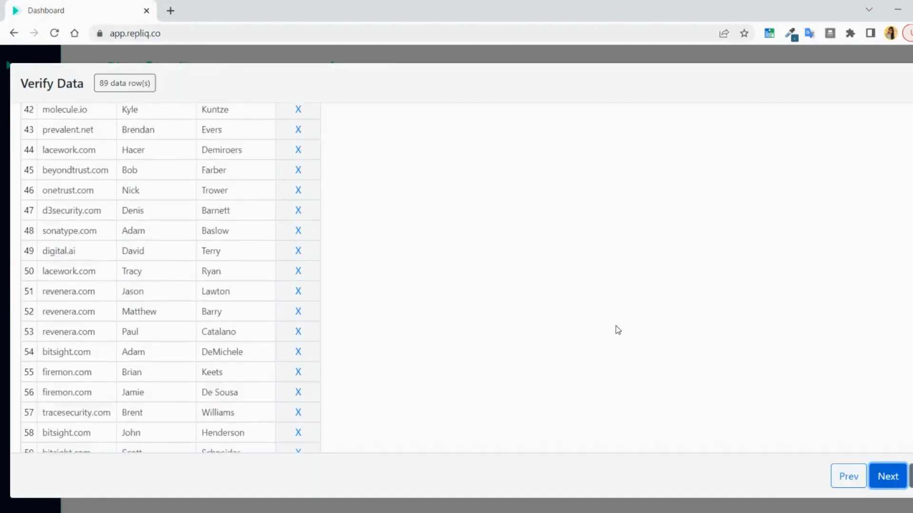
{"action": "left_click", "coordinate": [887, 476]}
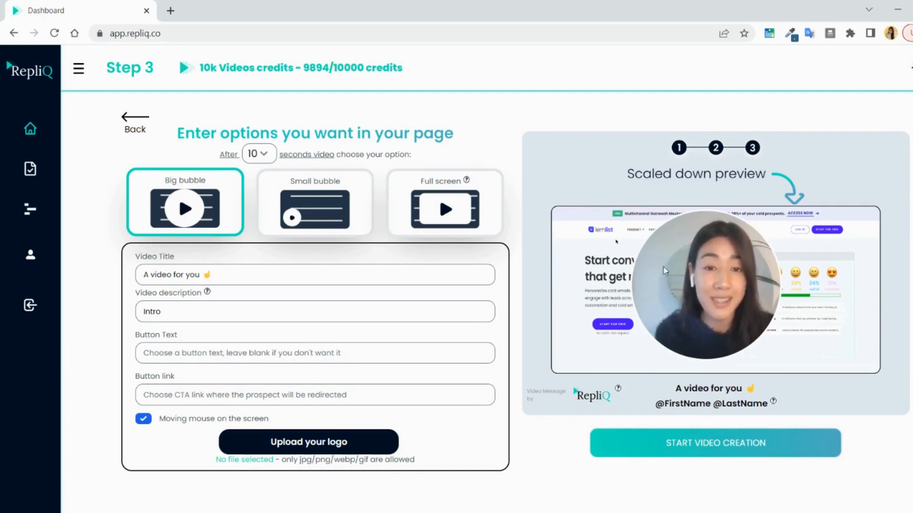
Keep the switch at 10 seconds, try the small bubble layout, then choose full screen.
{"action": "left_click", "coordinate": [255, 154]}
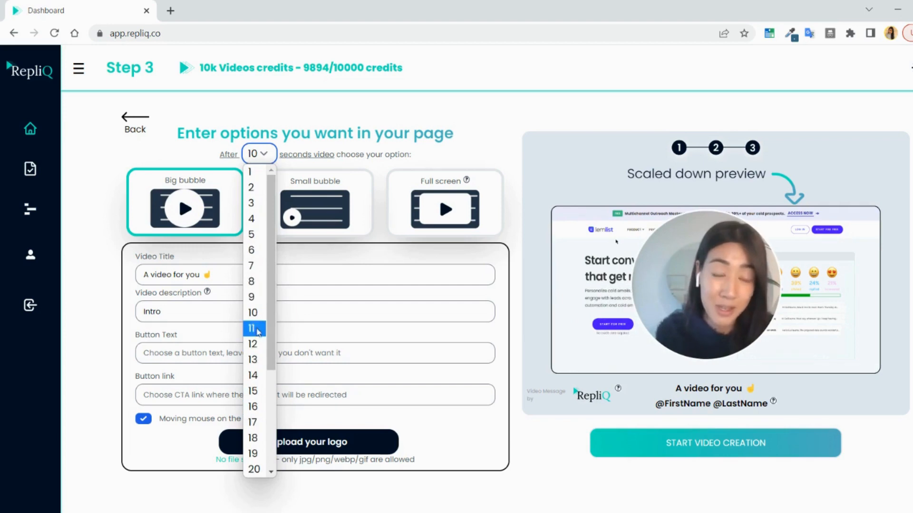
{"action": "left_click", "coordinate": [258, 154]}
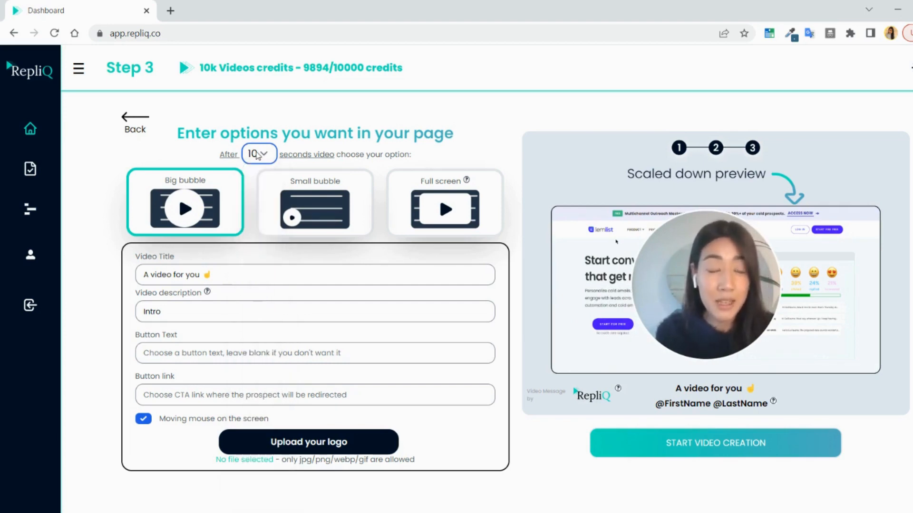
{"action": "left_click", "coordinate": [315, 202]}
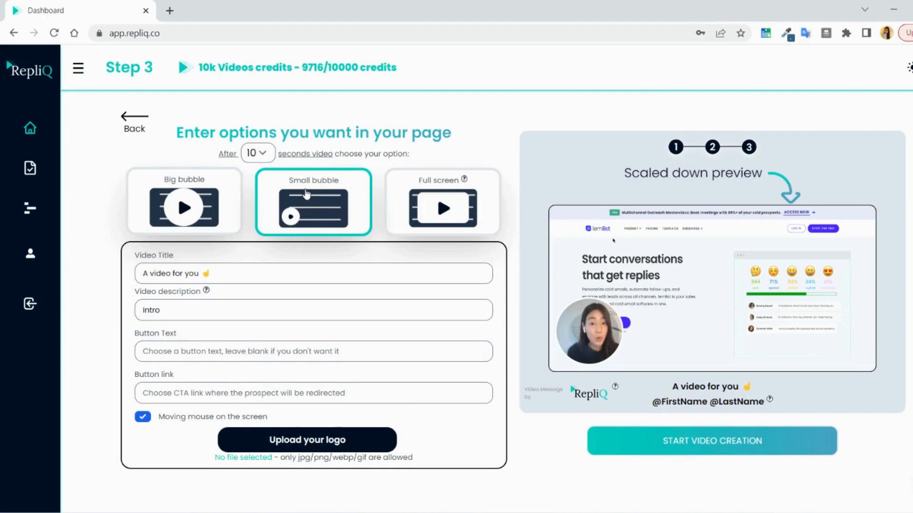
{"action": "mouse_move", "coordinate": [515, 236]}
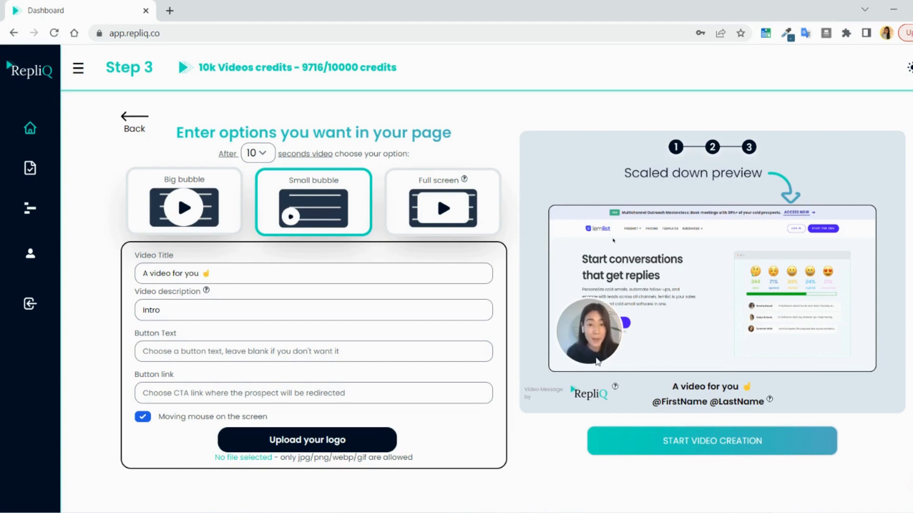
{"action": "left_click", "coordinate": [442, 201]}
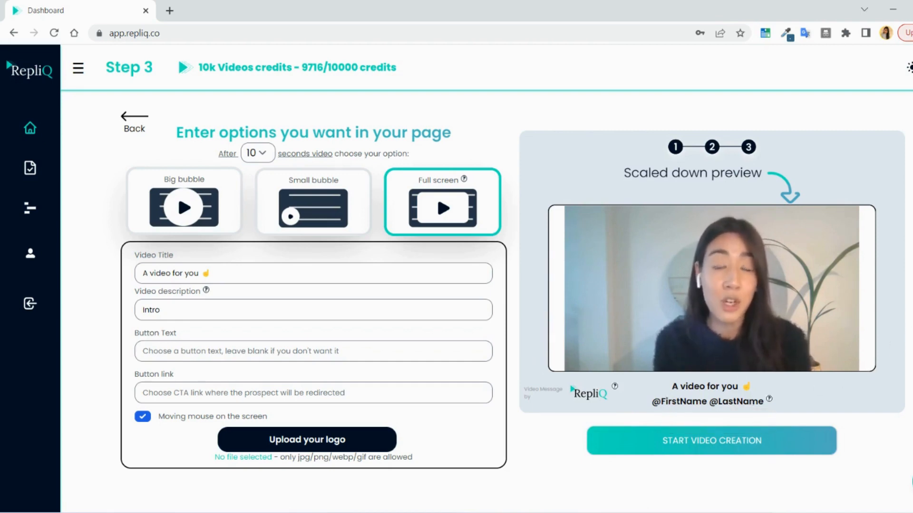
Fill the video title 'A video for you' and the description 'Intro'.
{"action": "left_click", "coordinate": [312, 273]}
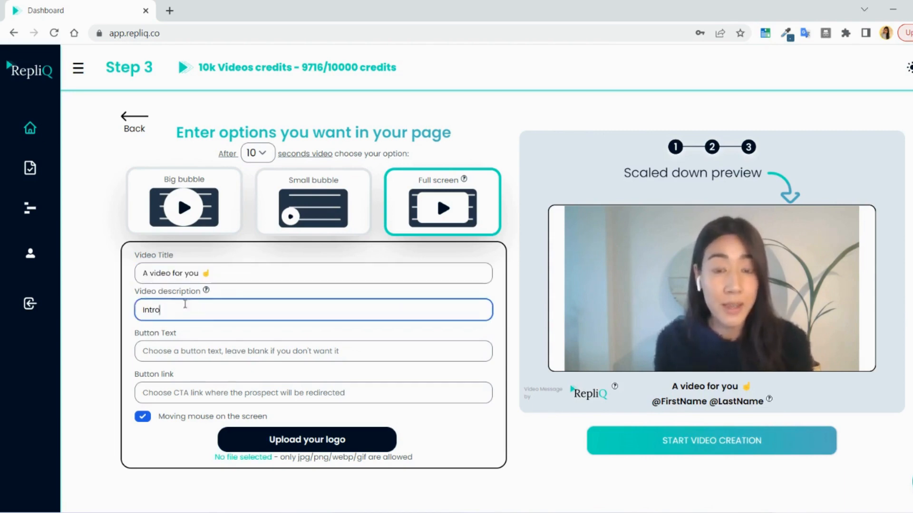
{"action": "left_click", "coordinate": [313, 351]}
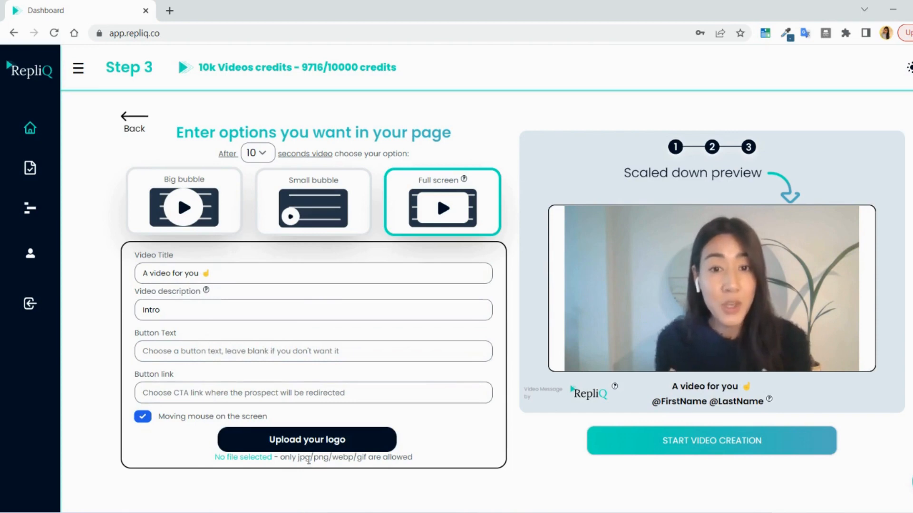
{"action": "mouse_move", "coordinate": [562, 472]}
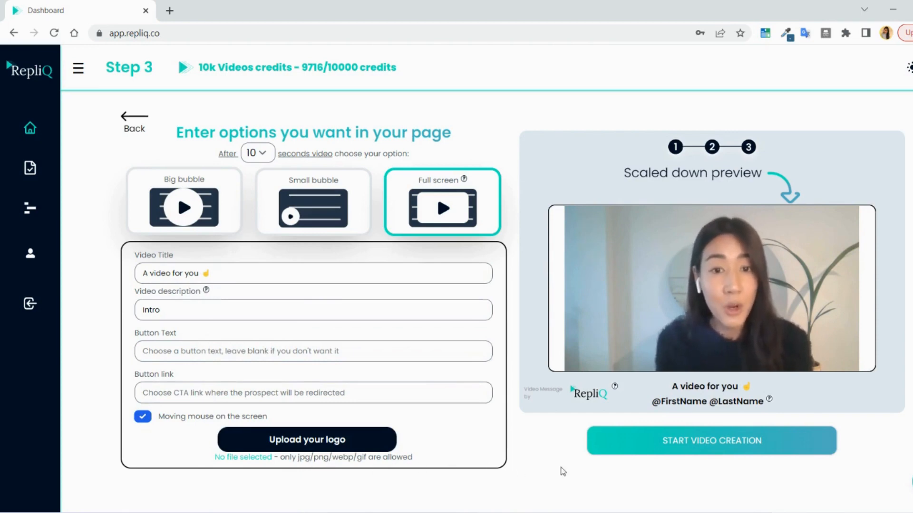
{"action": "mouse_move", "coordinate": [710, 440]}
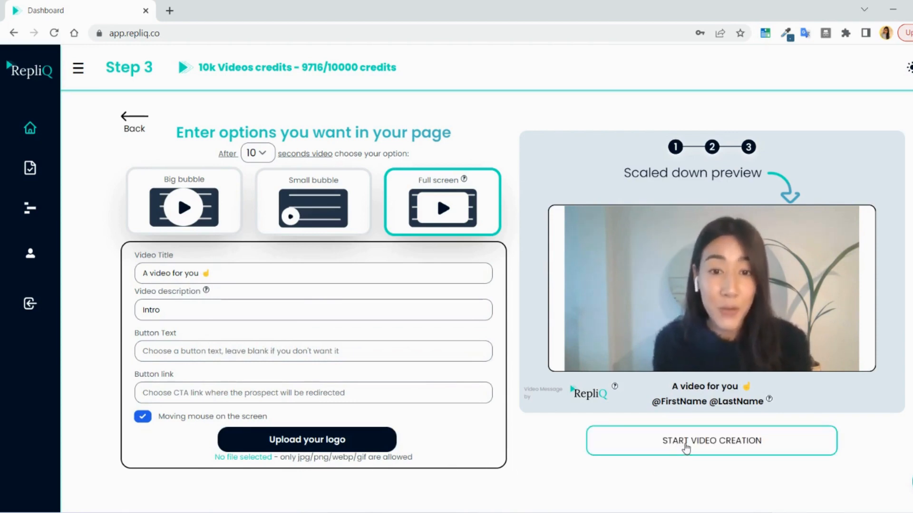
Start video creation and download the Csv N° 40 results spreadsheet for the 89-video batch.
{"action": "left_click", "coordinate": [710, 440]}
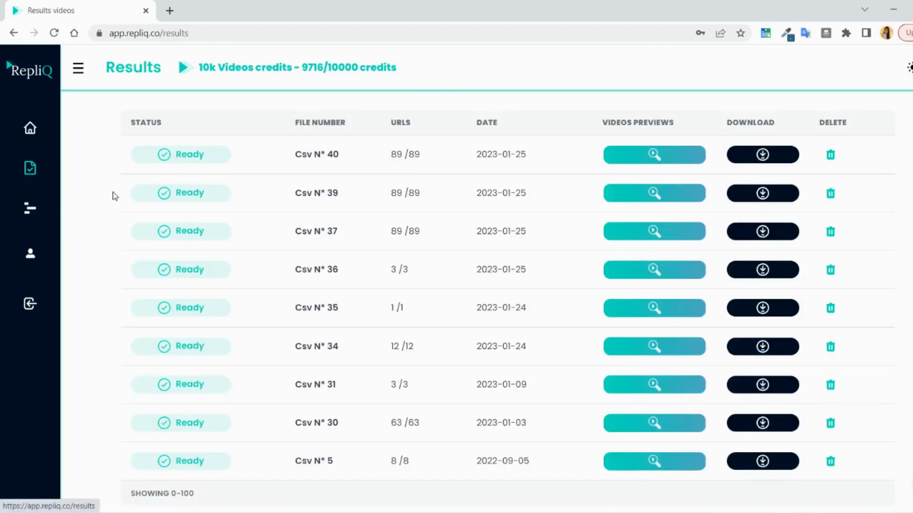
{"action": "mouse_move", "coordinate": [285, 155]}
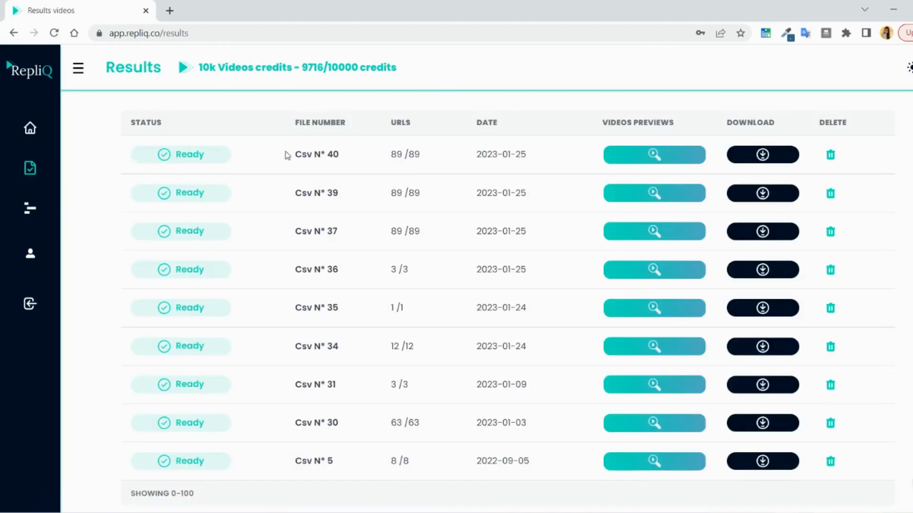
{"action": "mouse_move", "coordinate": [134, 168]}
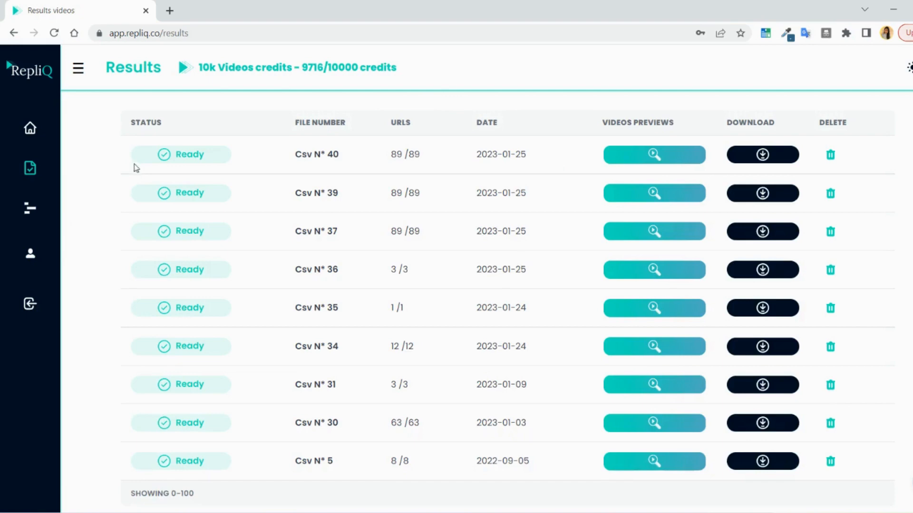
{"action": "mouse_move", "coordinate": [554, 152]}
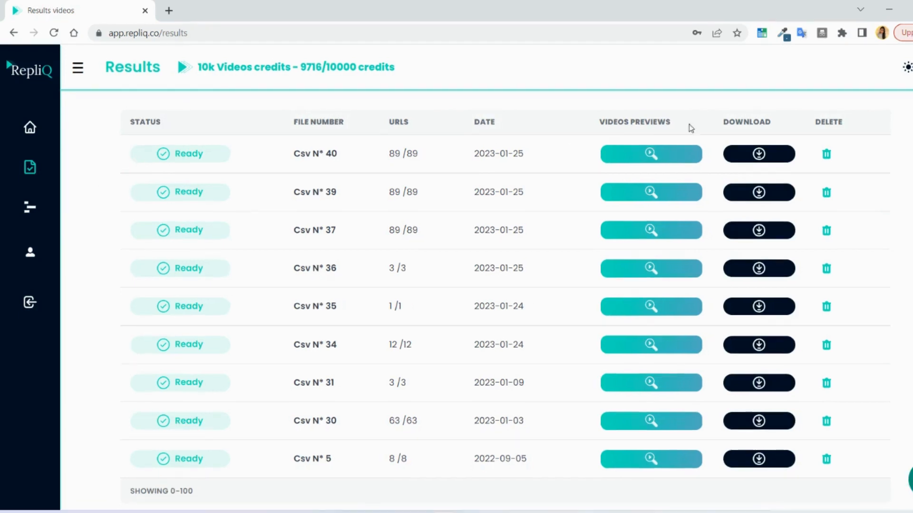
{"action": "mouse_move", "coordinate": [759, 154]}
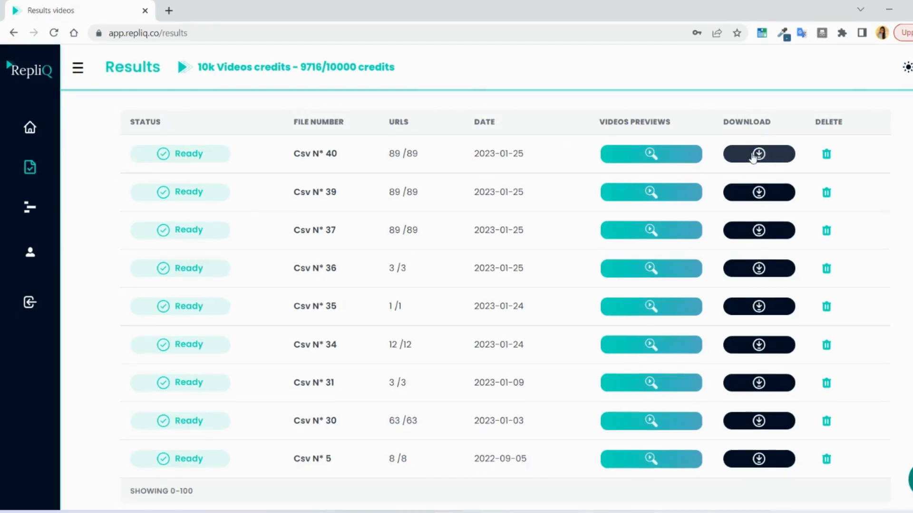
{"action": "left_click", "coordinate": [758, 154]}
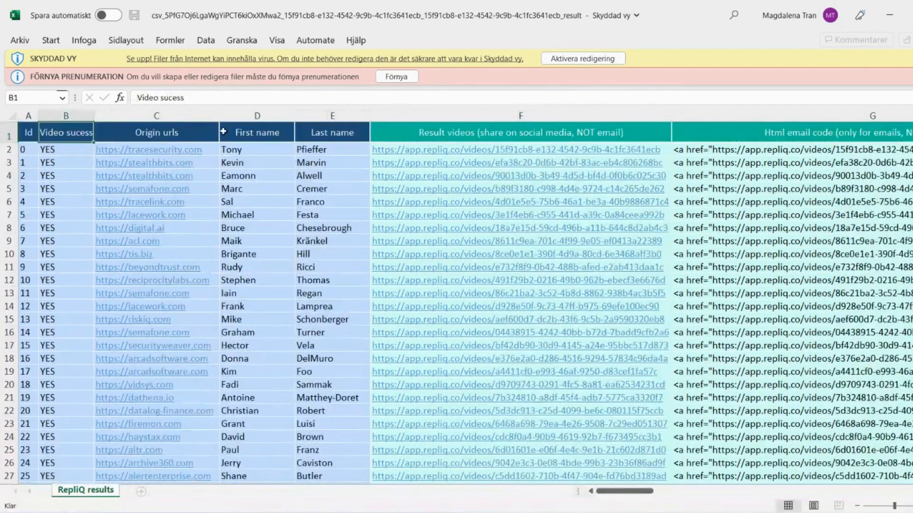
Browse the results sheet's columns of video links, email codes and dates, then further lead rows.
{"action": "left_click", "coordinate": [519, 116]}
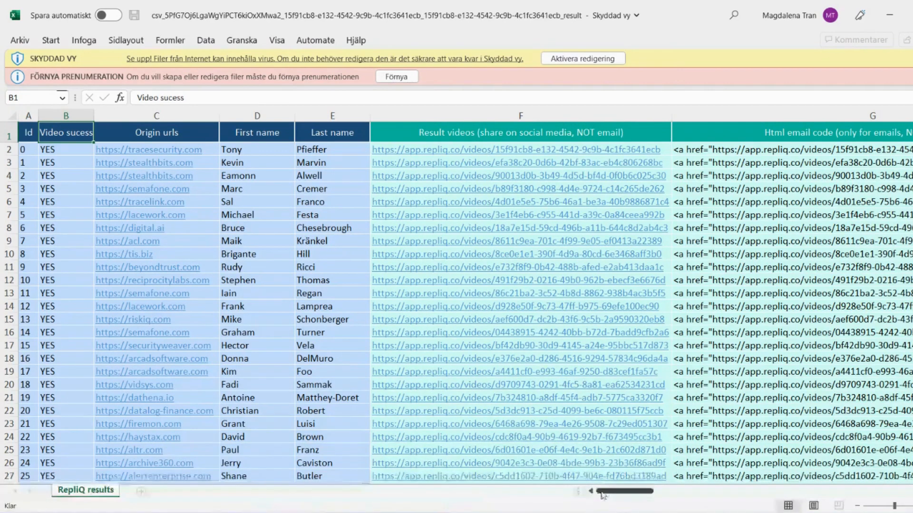
{"action": "scroll", "scroll_direction": "right", "scroll_amount": 3}
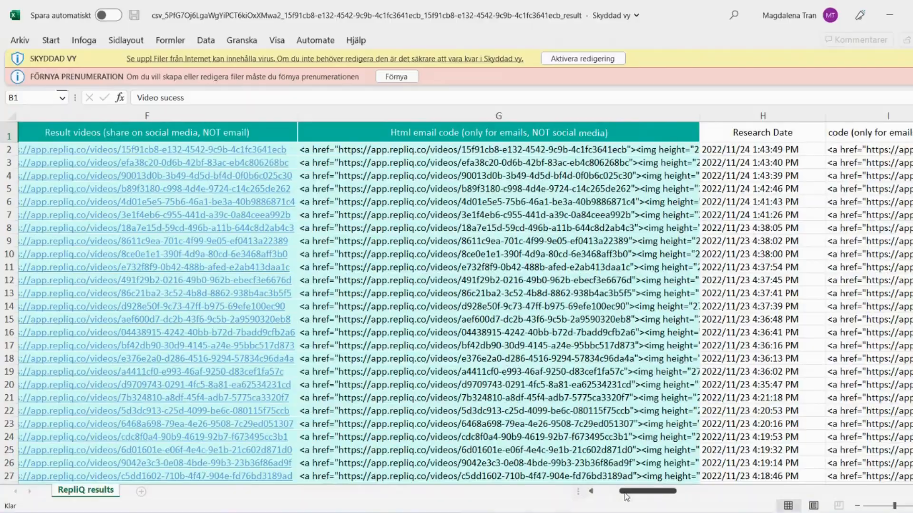
{"action": "scroll", "scroll_direction": "left", "scroll_amount": 3}
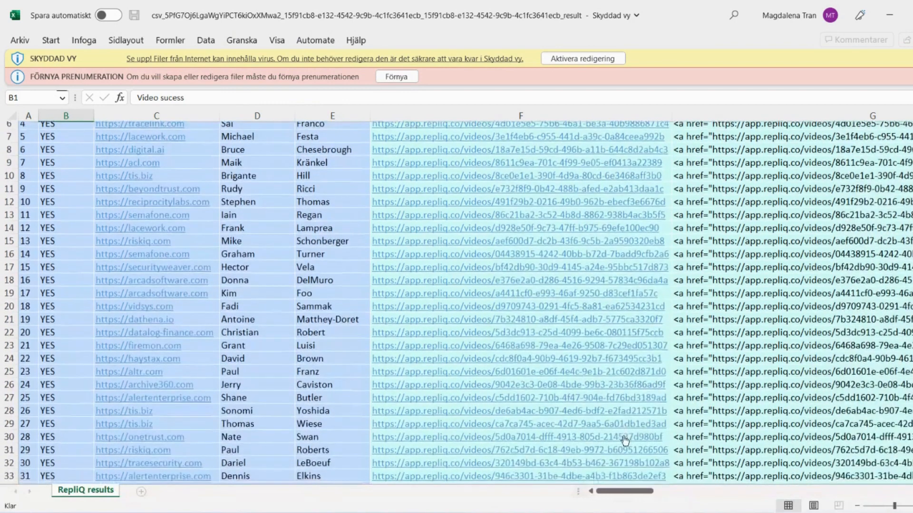
{"action": "scroll", "scroll_direction": "down", "scroll_amount": 3}
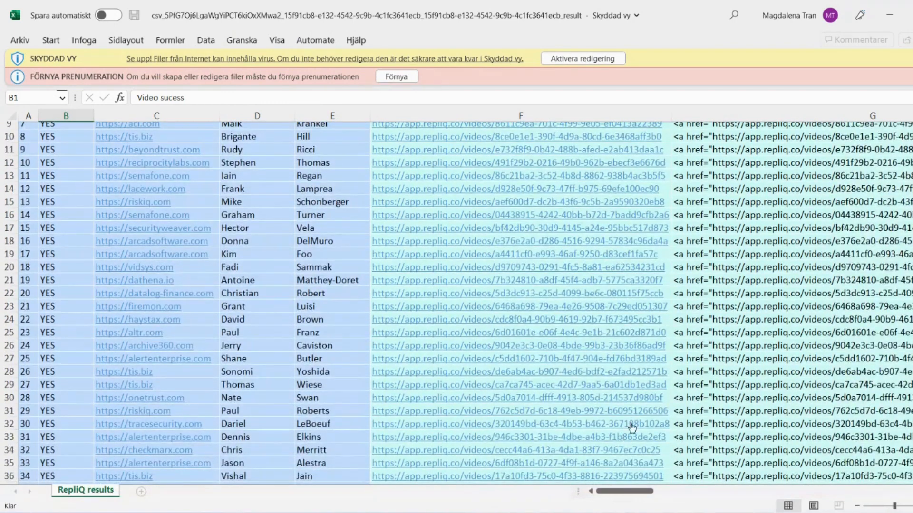
{"action": "mouse_move", "coordinate": [574, 422]}
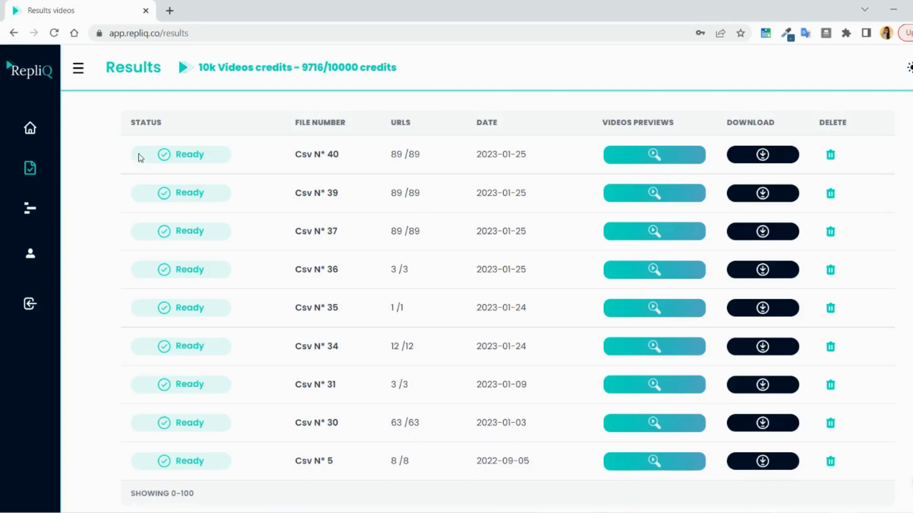
{"action": "mouse_move", "coordinate": [654, 154]}
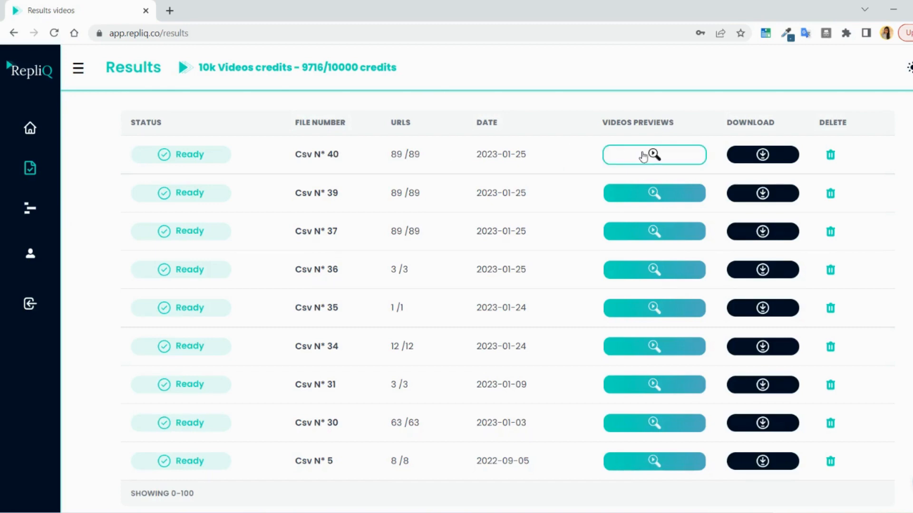
Preview the alertenterprise.com, sonatype.com and tracesecurity.com leads' personalized videos.
{"action": "left_click", "coordinate": [653, 154]}
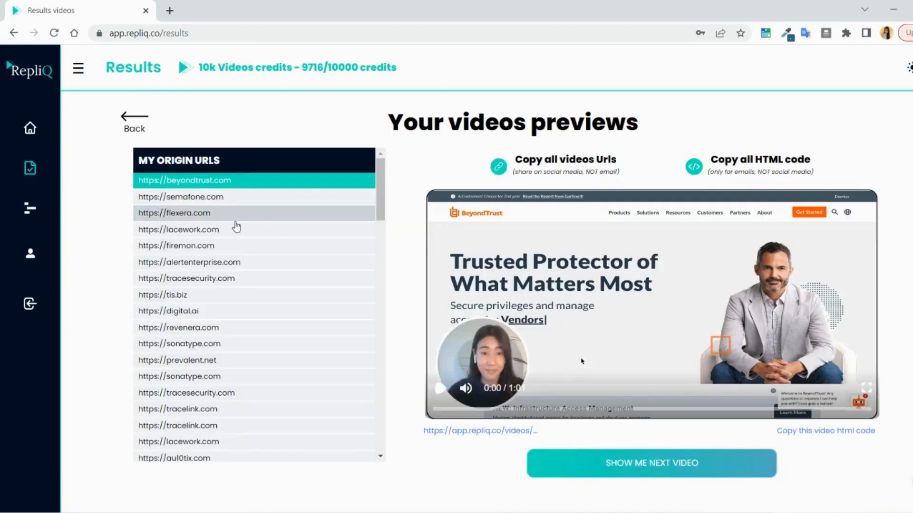
{"action": "left_click", "coordinate": [188, 262]}
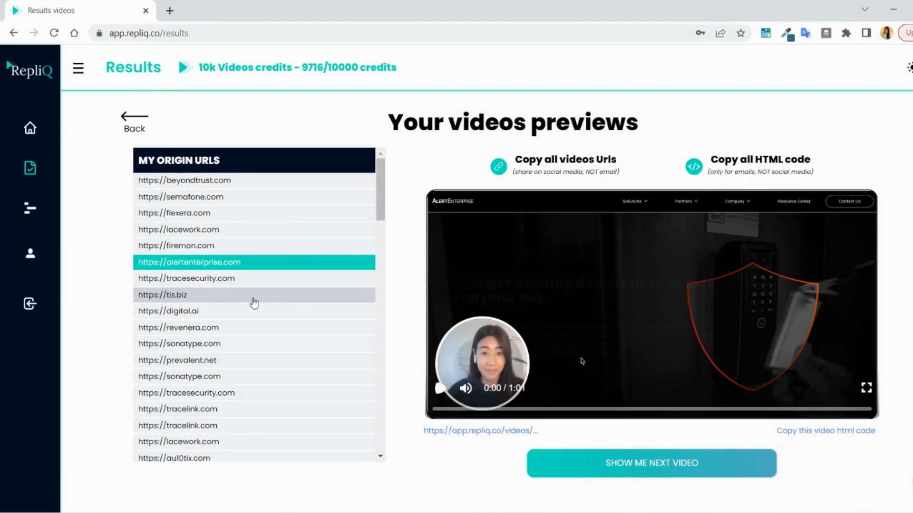
{"action": "left_click", "coordinate": [179, 344]}
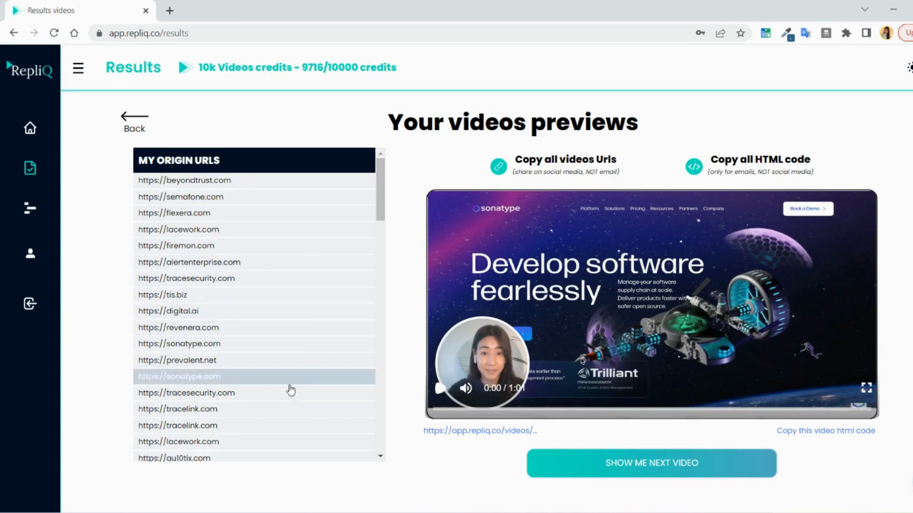
{"action": "left_click", "coordinate": [187, 392]}
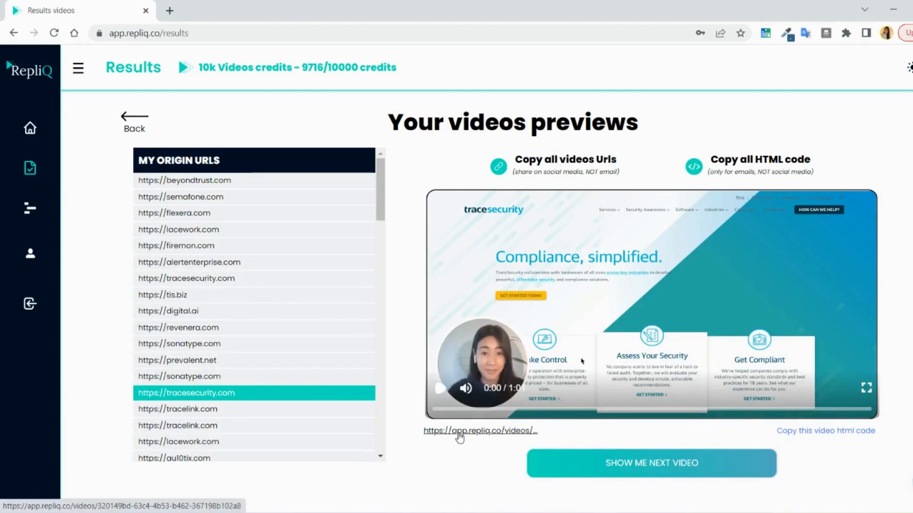
View the tracesecurity.com lead's shareable app.repliq.co video page in a new tab.
{"action": "left_click", "coordinate": [479, 431]}
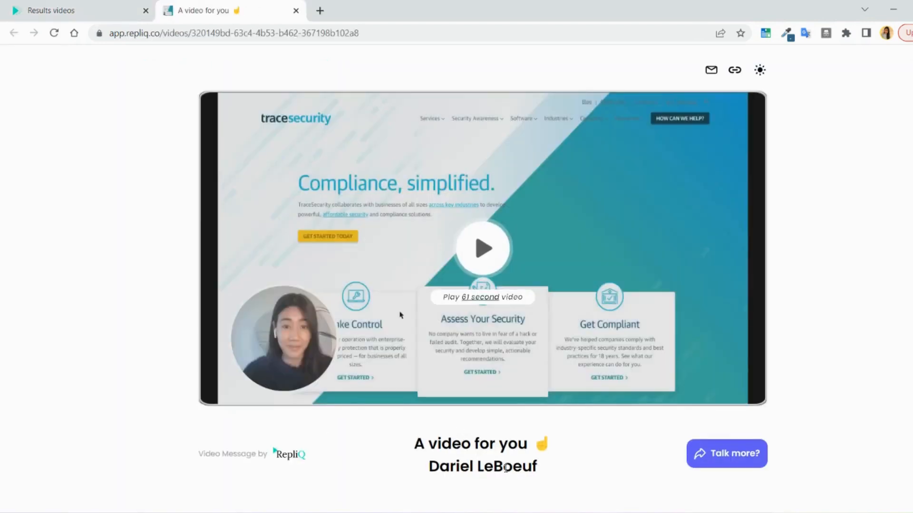
{"action": "mouse_move", "coordinate": [726, 454]}
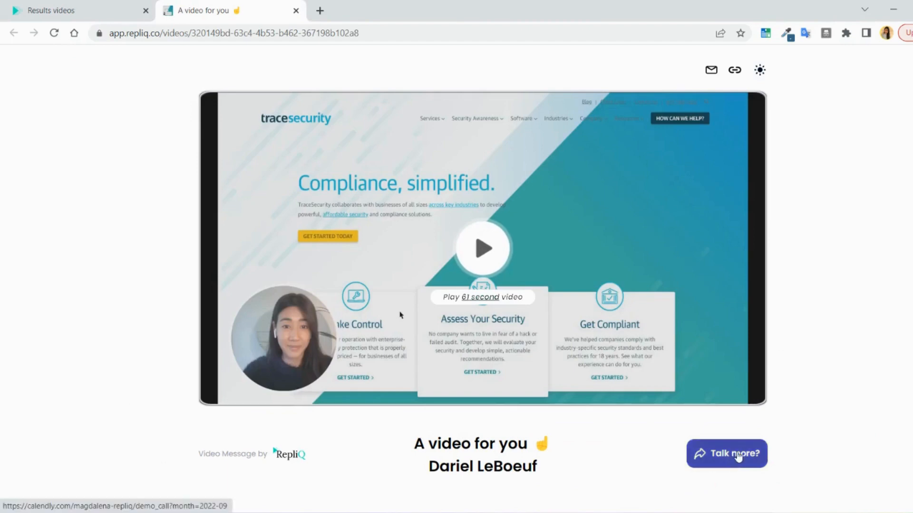